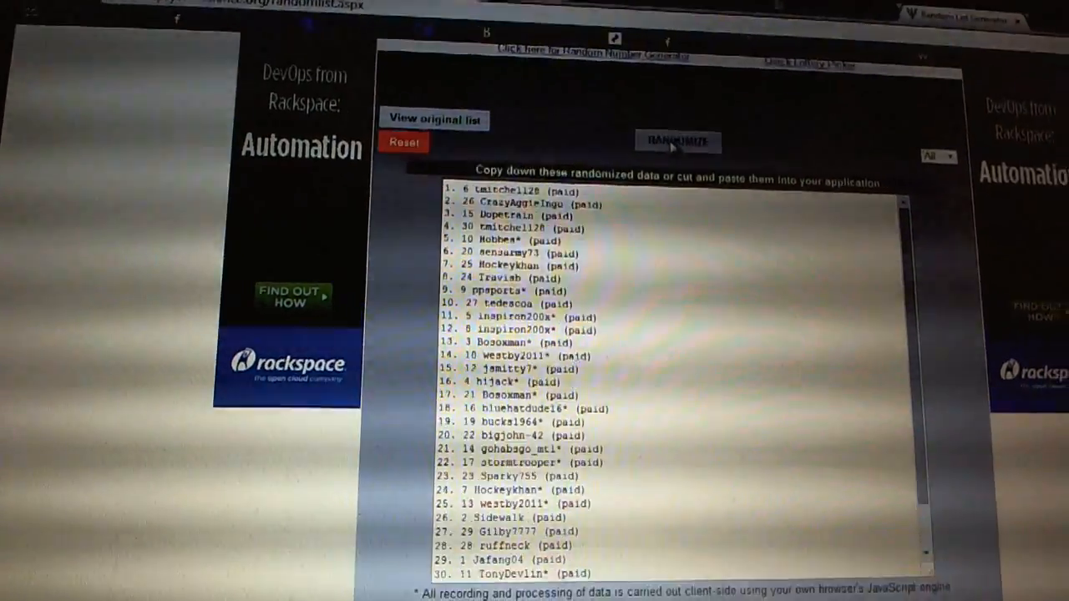
# - Reshuffle the 30 paid entries with Randomize to get a new draft order
pyautogui.click(676, 140)
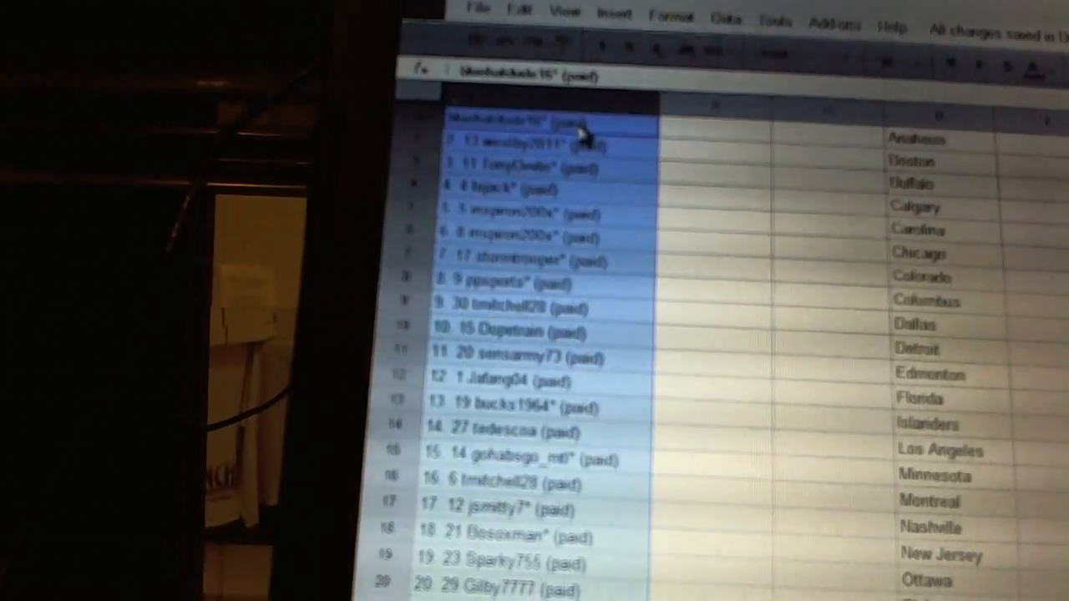
# - Scroll down the sheet to check the shuffled entries against the teams through Washington
pyautogui.scroll(-3)
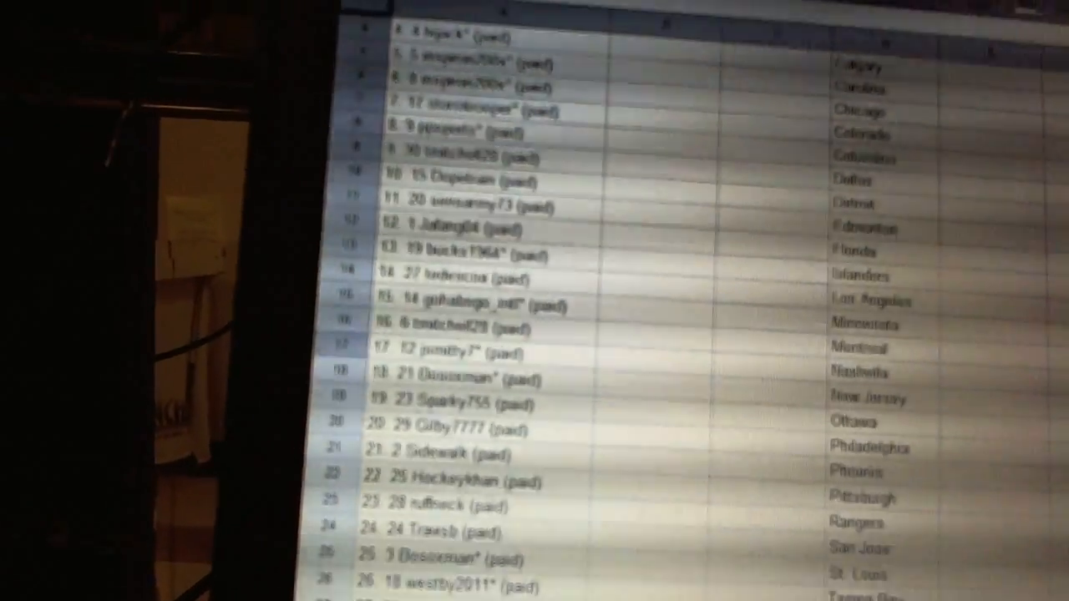
pyautogui.scroll(-3)
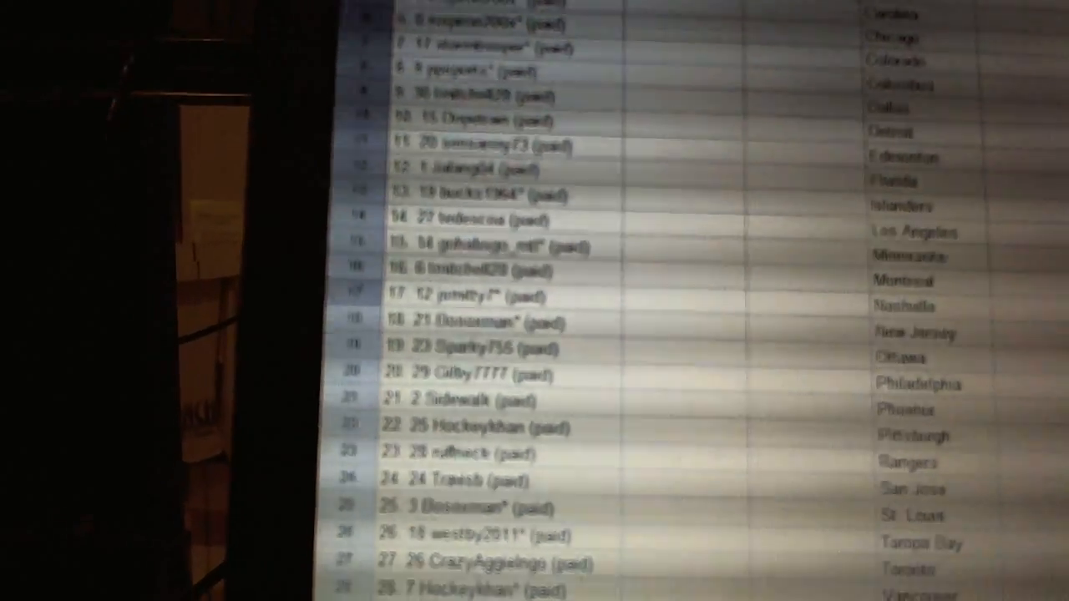
pyautogui.scroll(-3)
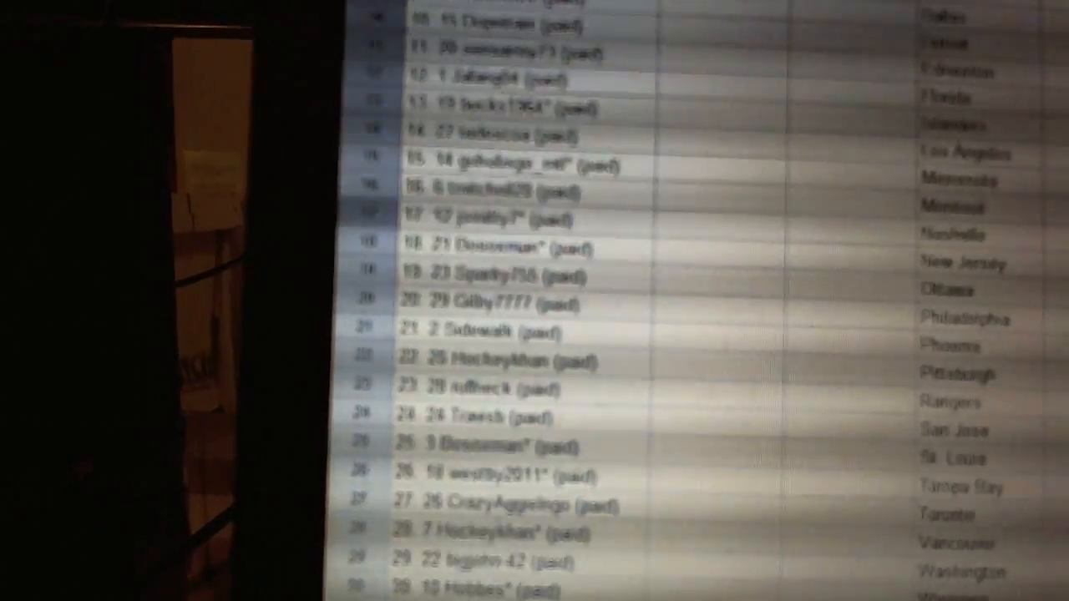